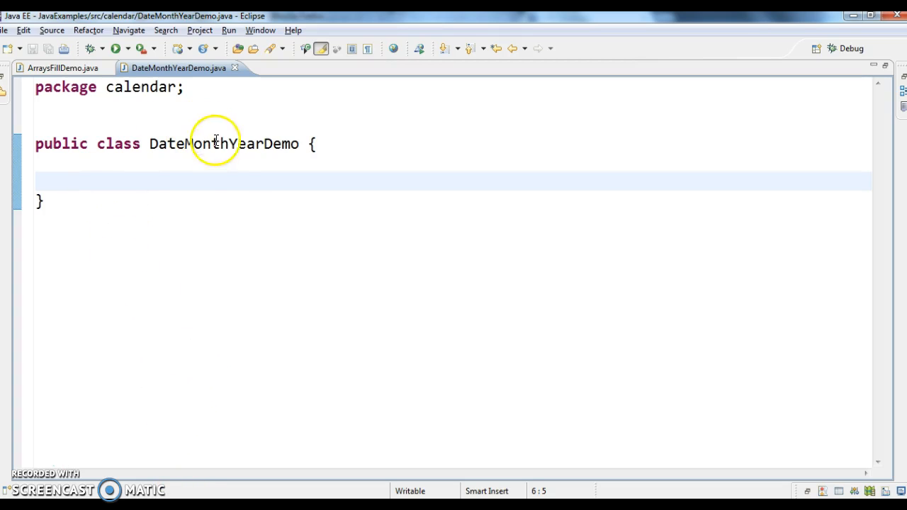
# Insert a main method and begin declaring Calendar now = Calendar.getInstance()
pyautogui.doubleClick(224, 144)
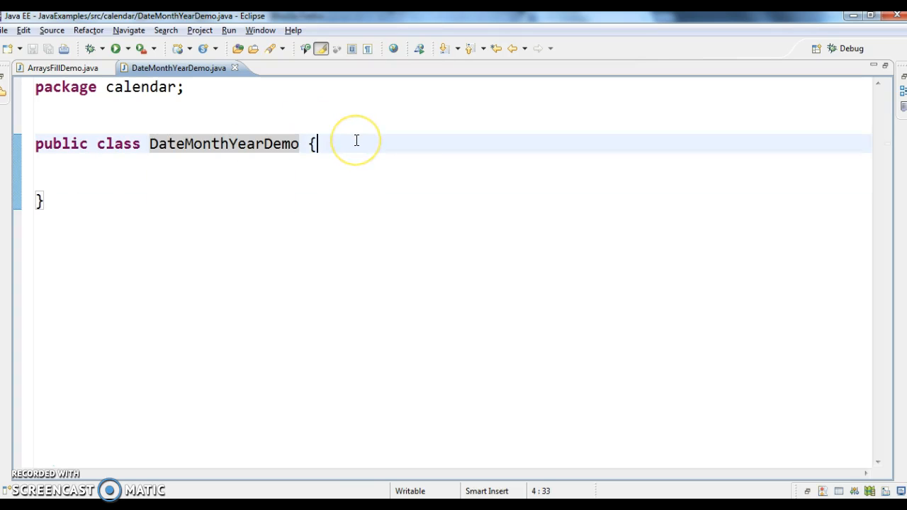
pyautogui.write('main(String[] args) {')
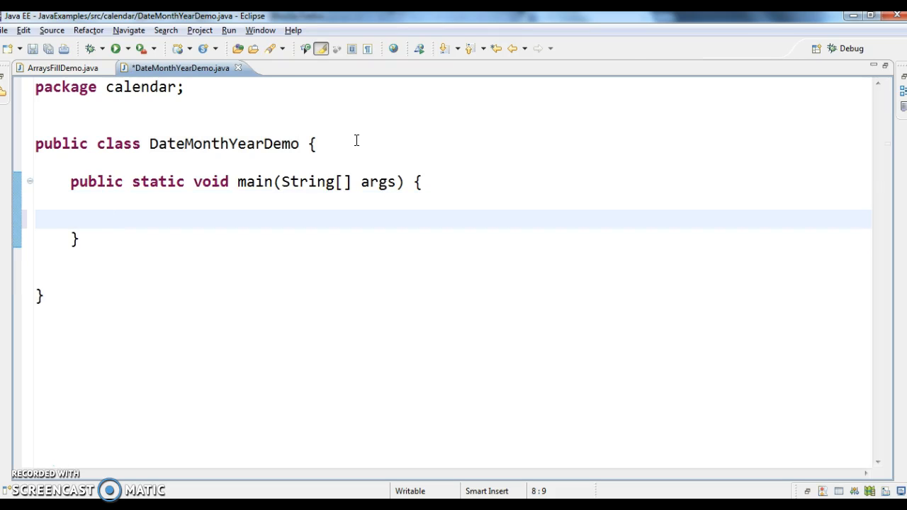
pyautogui.write('Calendar n')
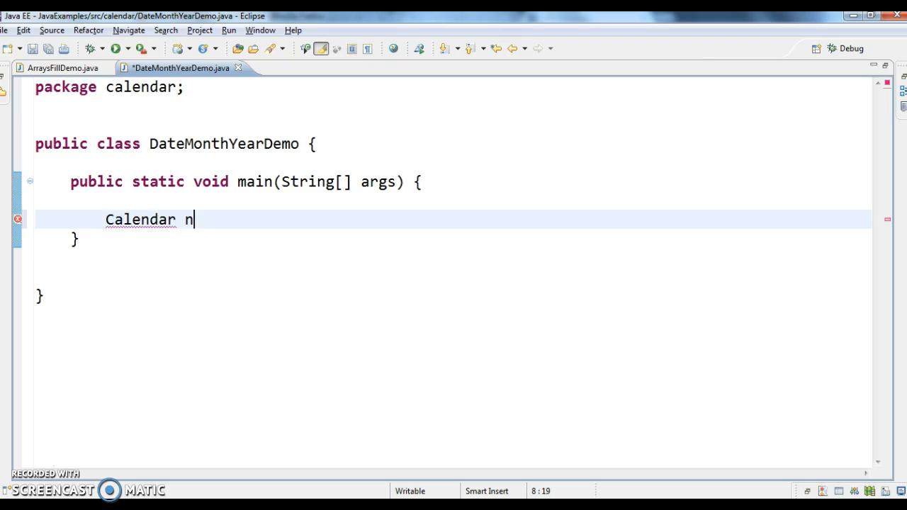
pyautogui.write('ow=C')
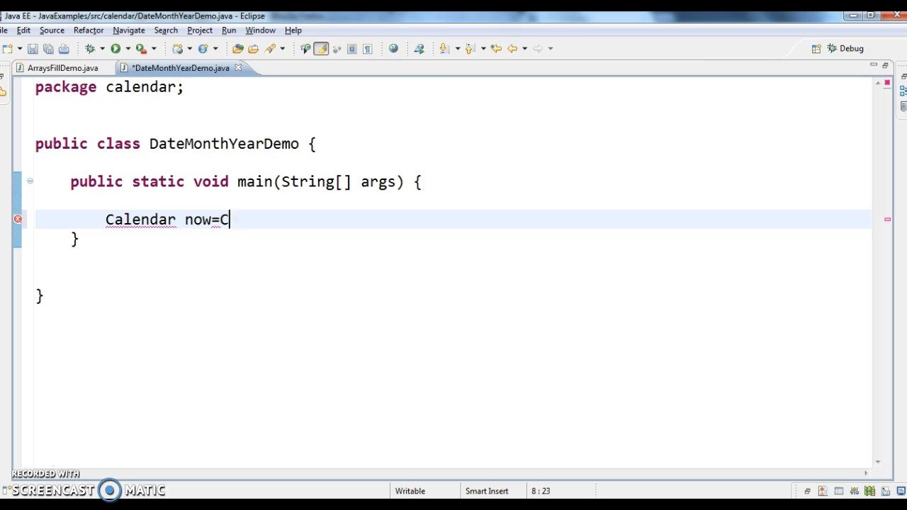
pyautogui.write('alendar')
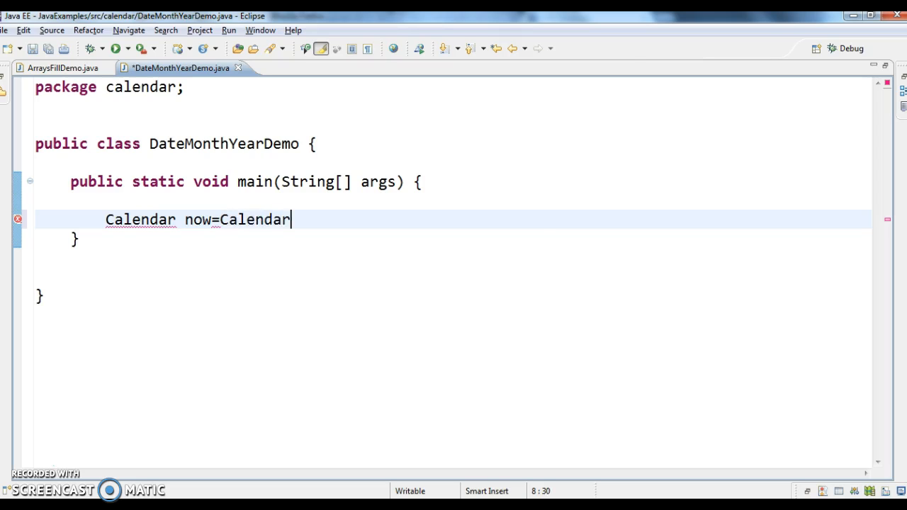
pyautogui.write('.getInstance();')
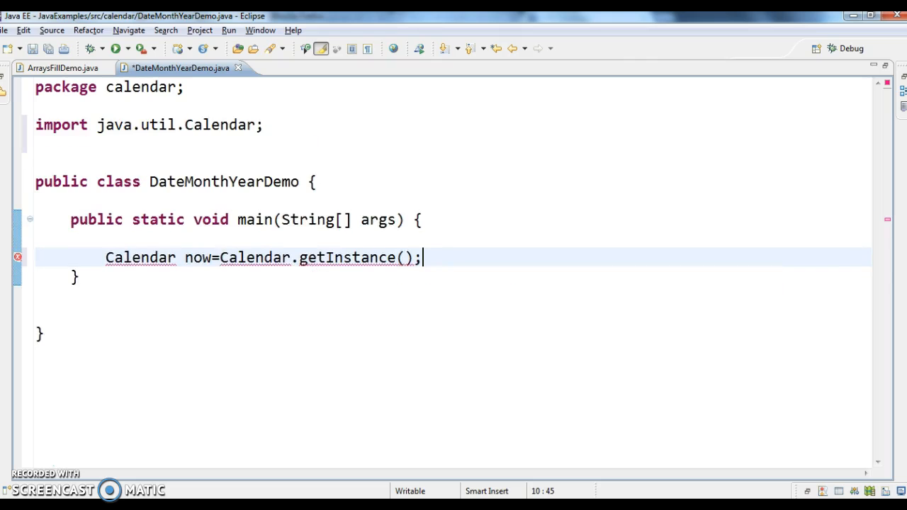
pyautogui.moveTo(345, 257)
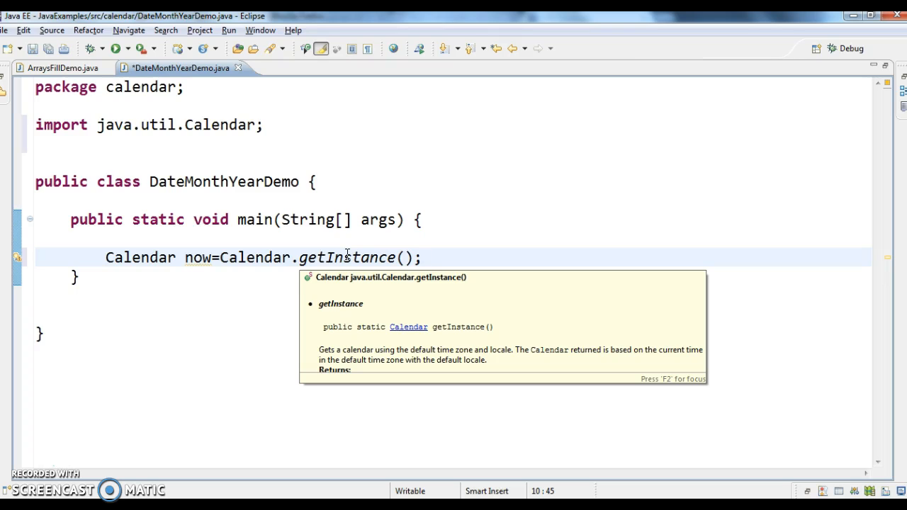
pyautogui.moveTo(319, 346)
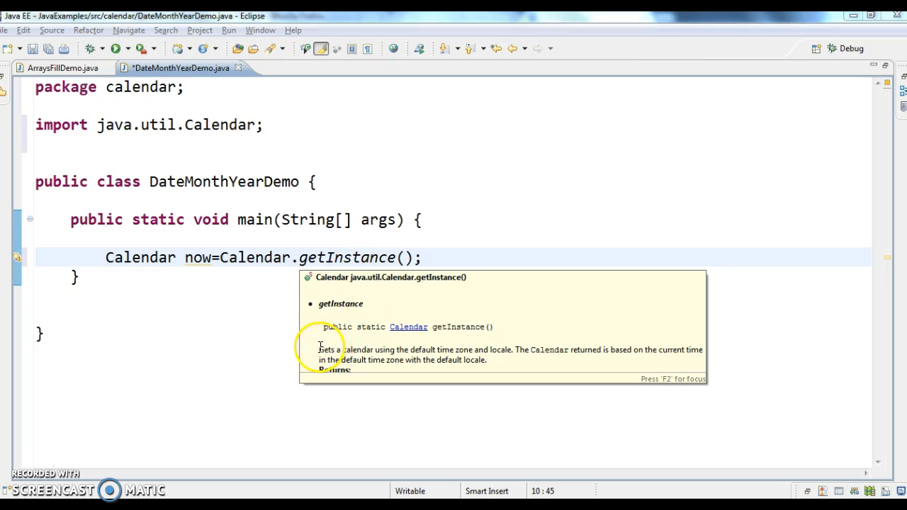
# Review the documentation for Calendar.getInstance() after completing the declaration
pyautogui.moveTo(319, 349); pyautogui.dragTo(512, 349)
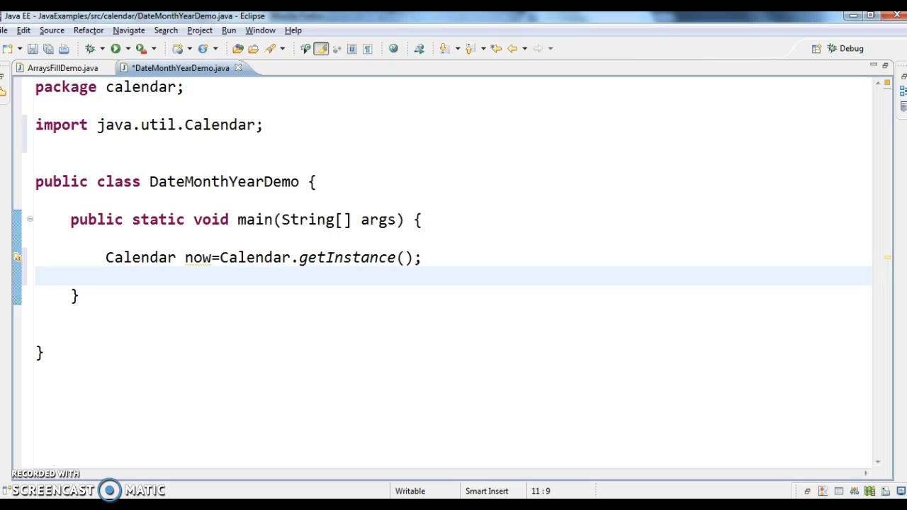
# Add the statement now.get(Calendar.YEAR); below the declaration
pyautogui.write('now')
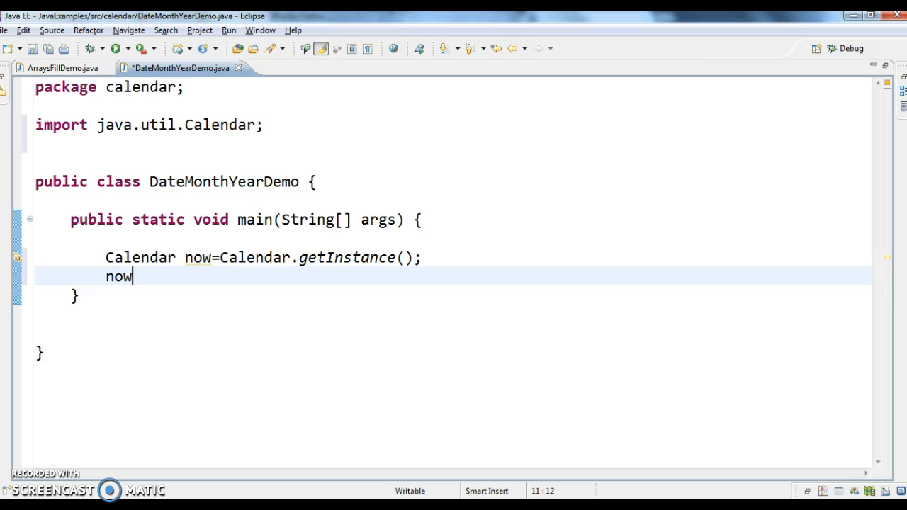
pyautogui.write('.get(field')
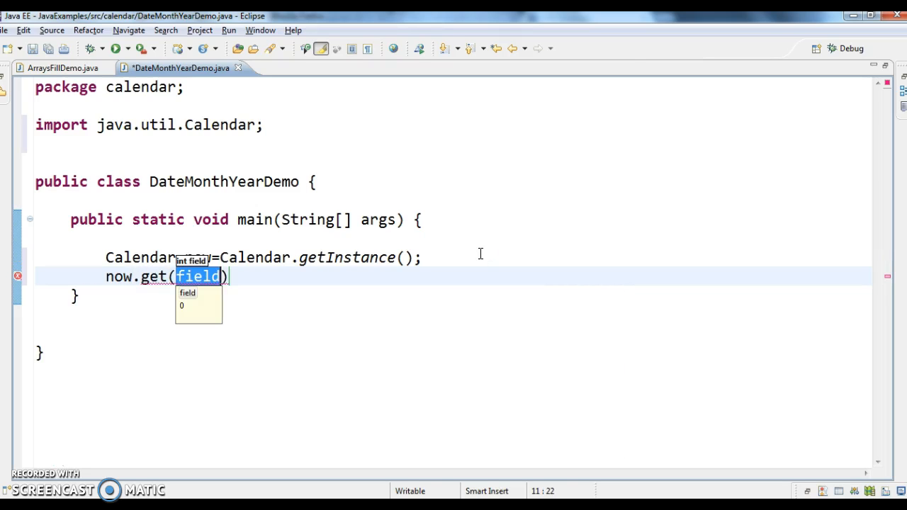
pyautogui.press('Delete')
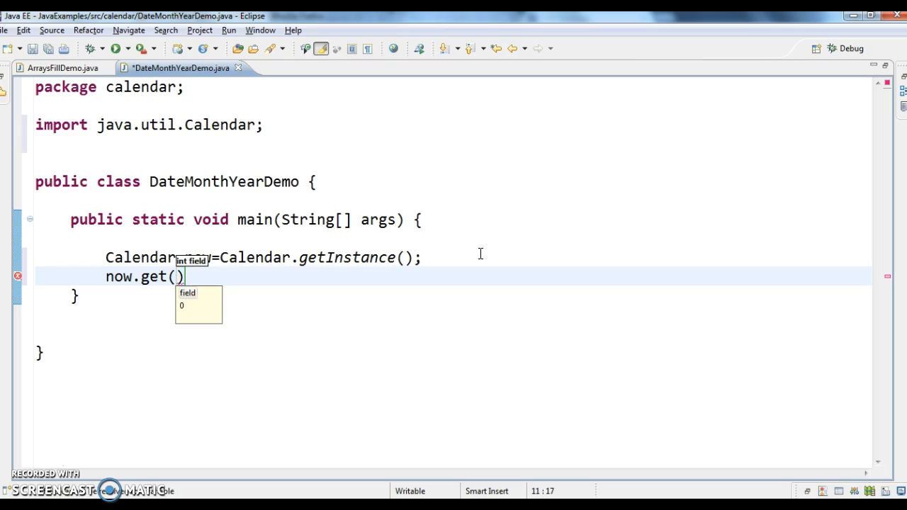
pyautogui.write('Calend')
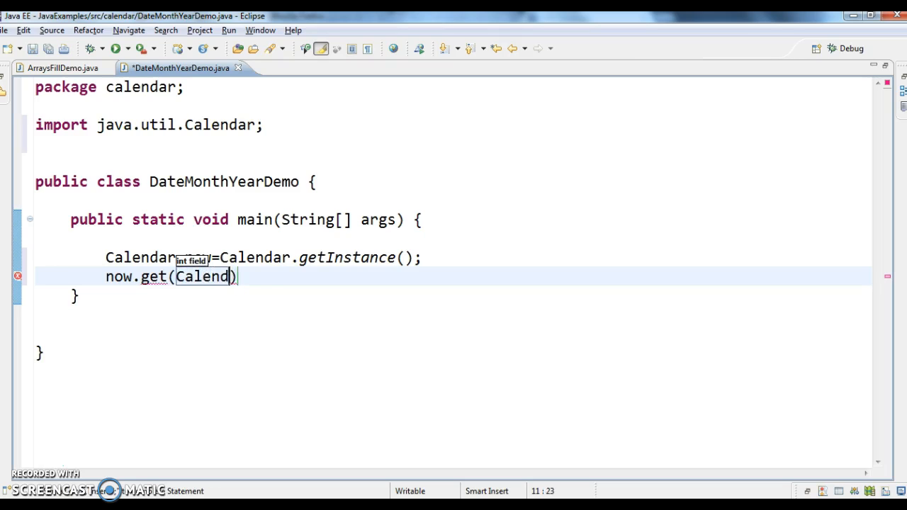
pyautogui.write('.y')
pyautogui.write('no')
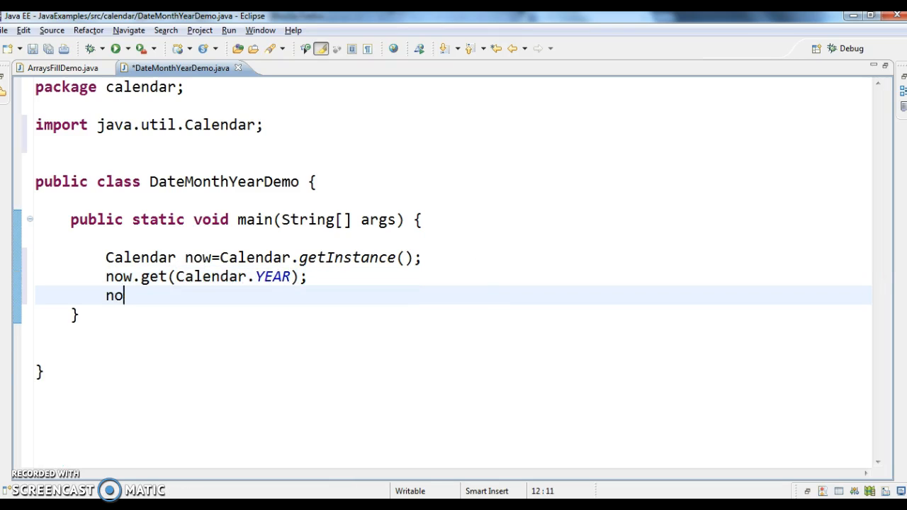
# Add now.get(Calendar.MONTH); and now.get(Calendar.DATE); statements and save
pyautogui.write('w.get(field')
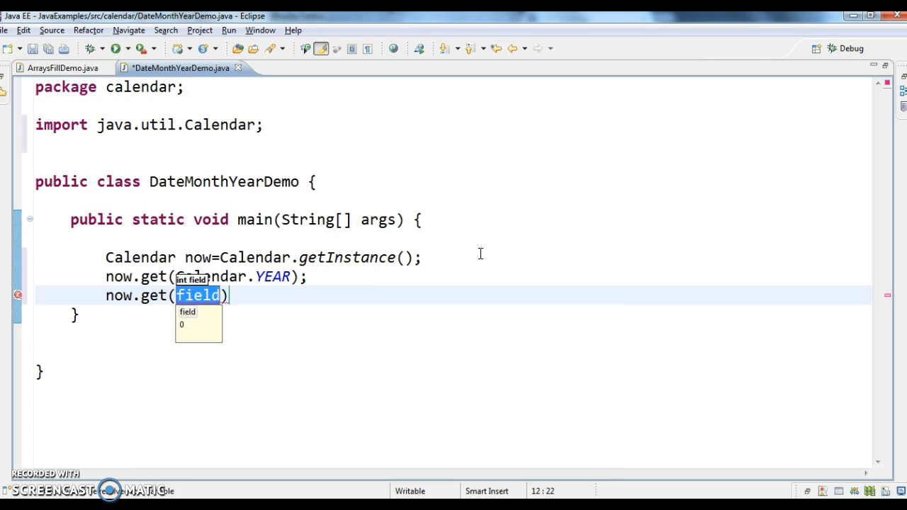
pyautogui.write('c')
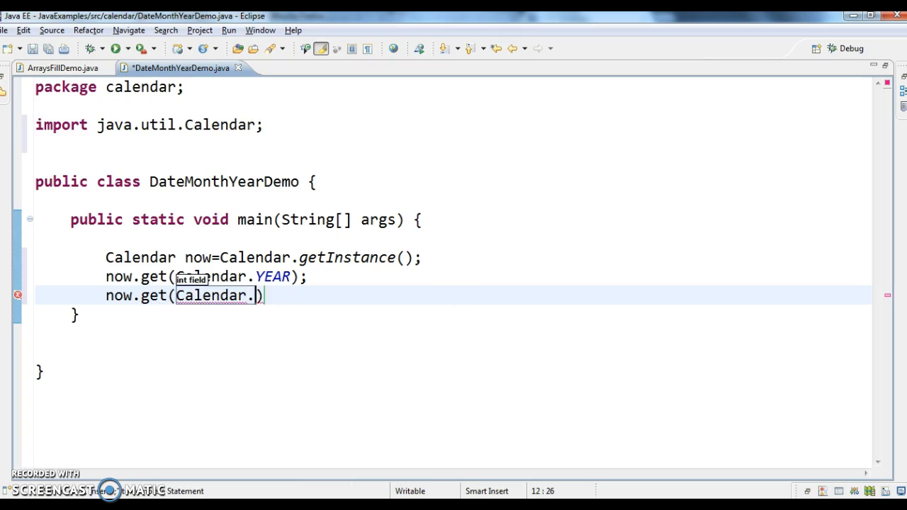
pyautogui.write('MONTH')
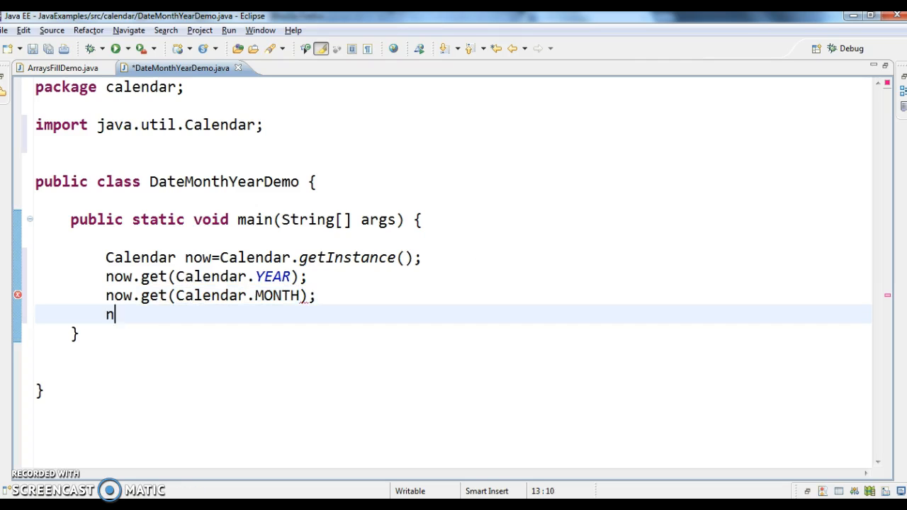
pyautogui.write('ow.get(cal')
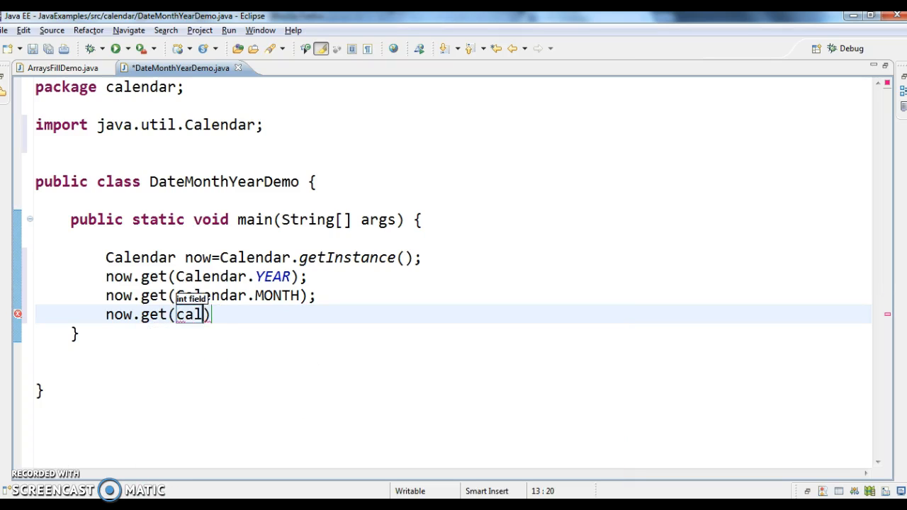
pyautogui.write('endar.DATE')
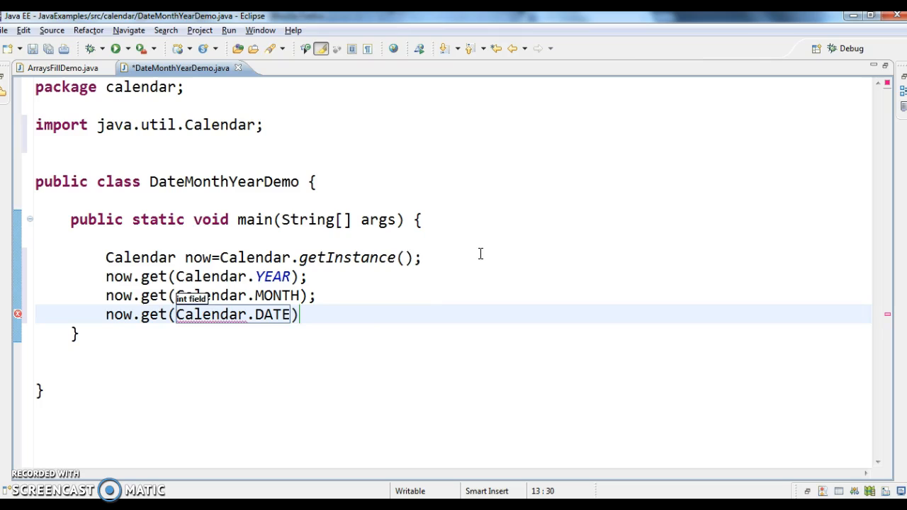
pyautogui.write(';')
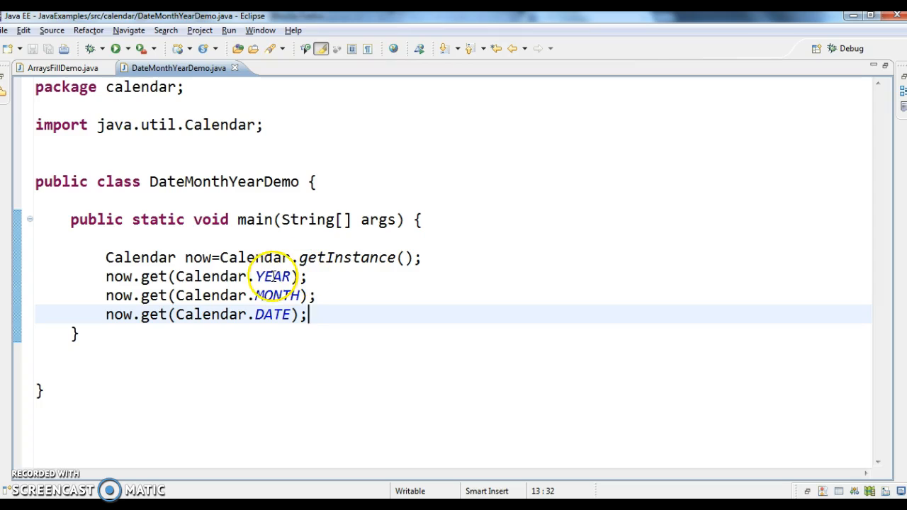
pyautogui.moveTo(272, 333)
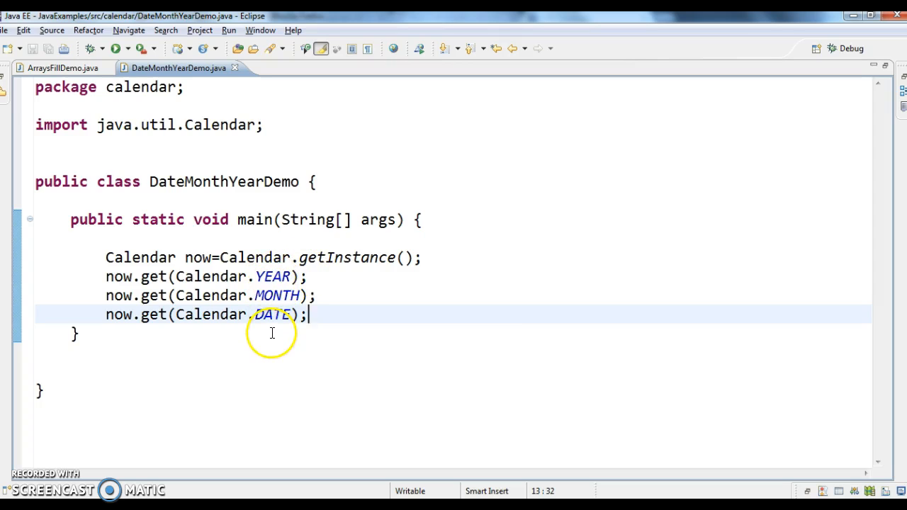
# Wrap each of the three now.get calls in System.out.println()
pyautogui.click(104, 277)
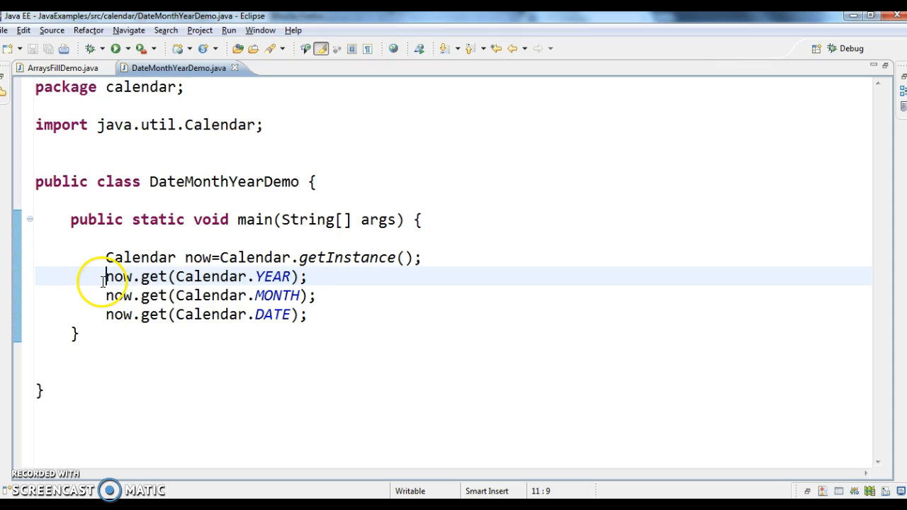
pyautogui.write('System.out.println();')
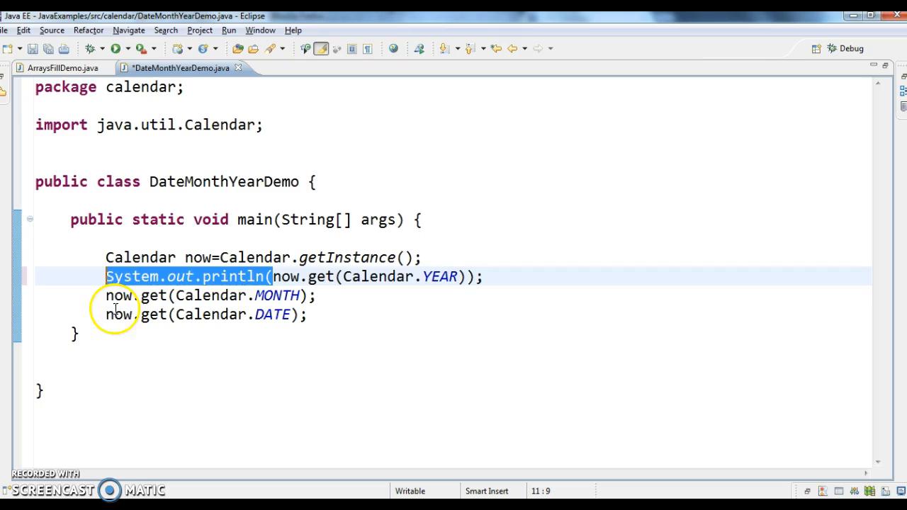
pyautogui.write('System.out.println(')
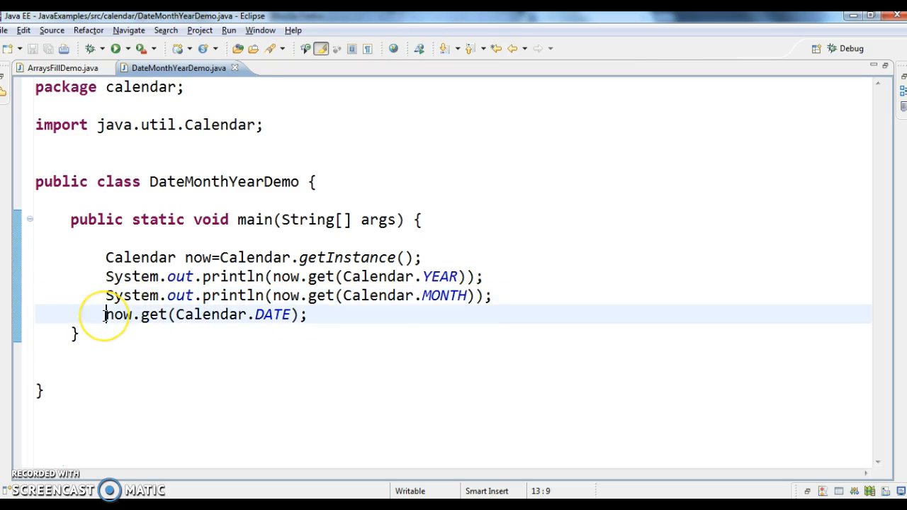
pyautogui.write('System.out.println(')
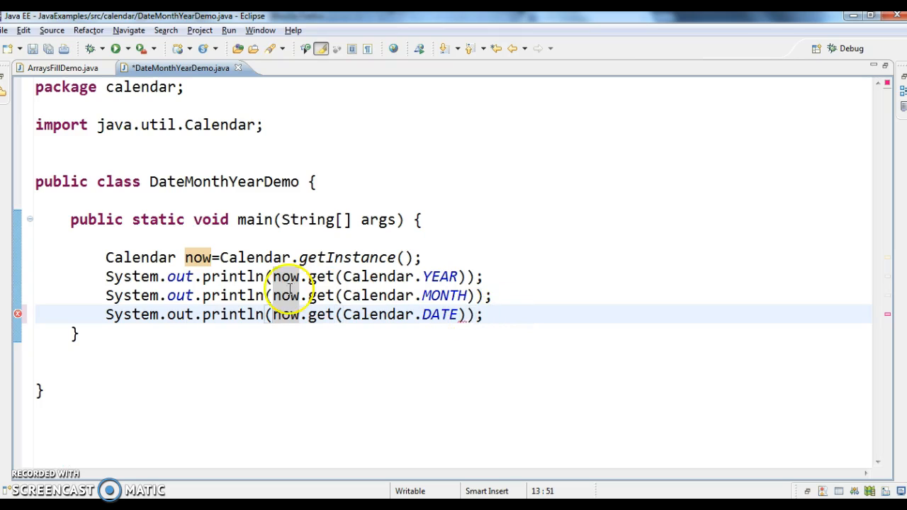
# Prefix the printed values with "Year-->", "Month-->" and "Date-->" labels, then save
pyautogui.write('""')
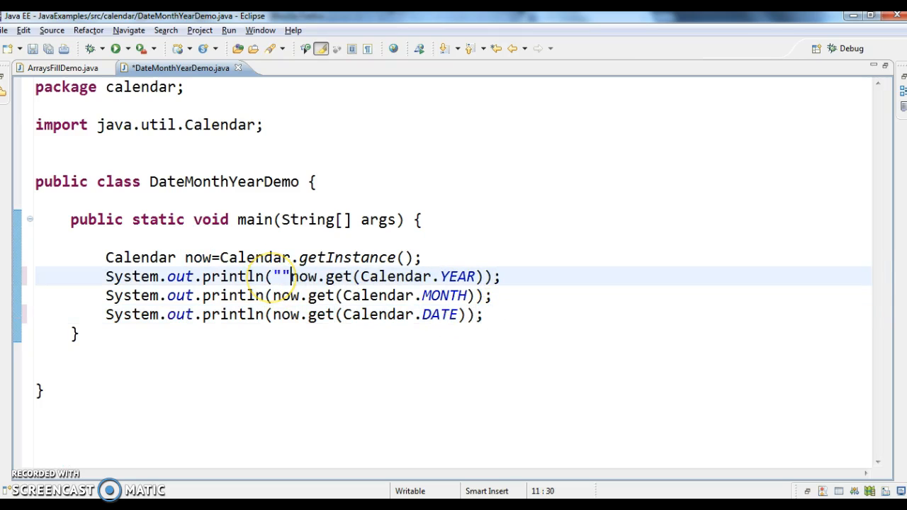
pyautogui.write('+')
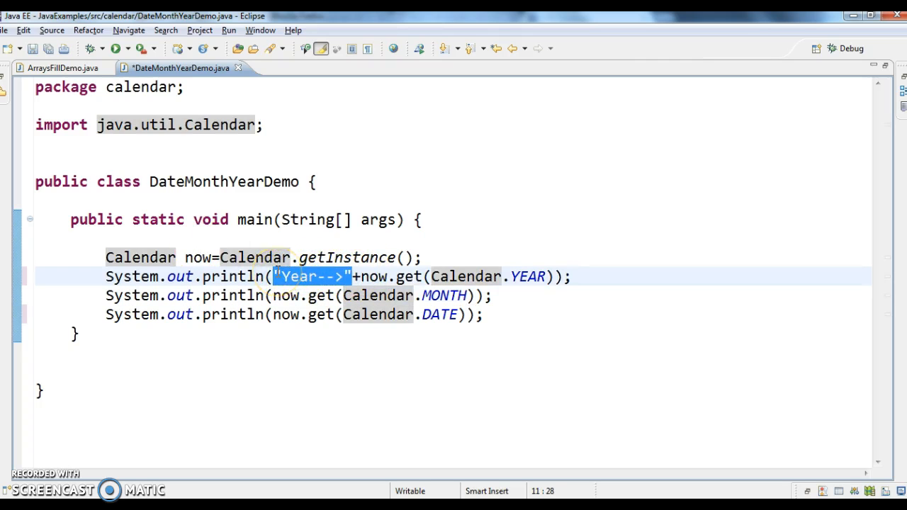
pyautogui.write('"Year-->"+')
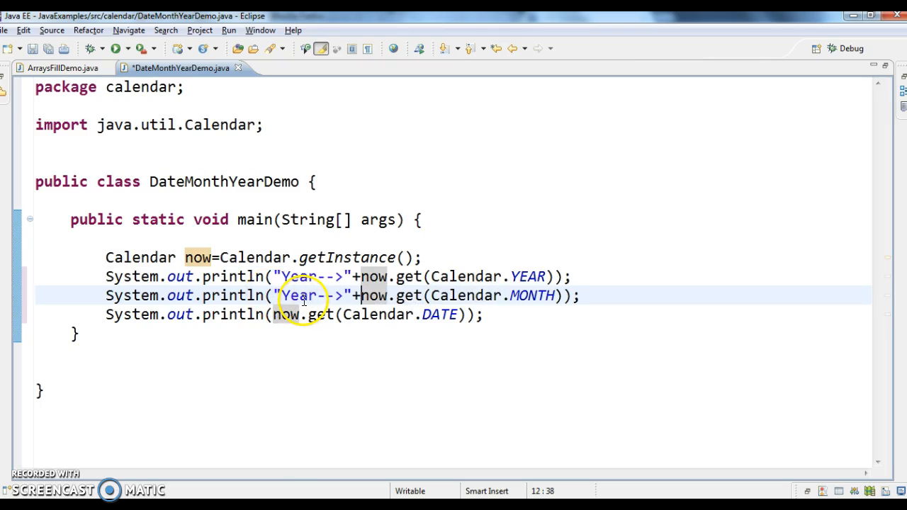
pyautogui.write('Month')
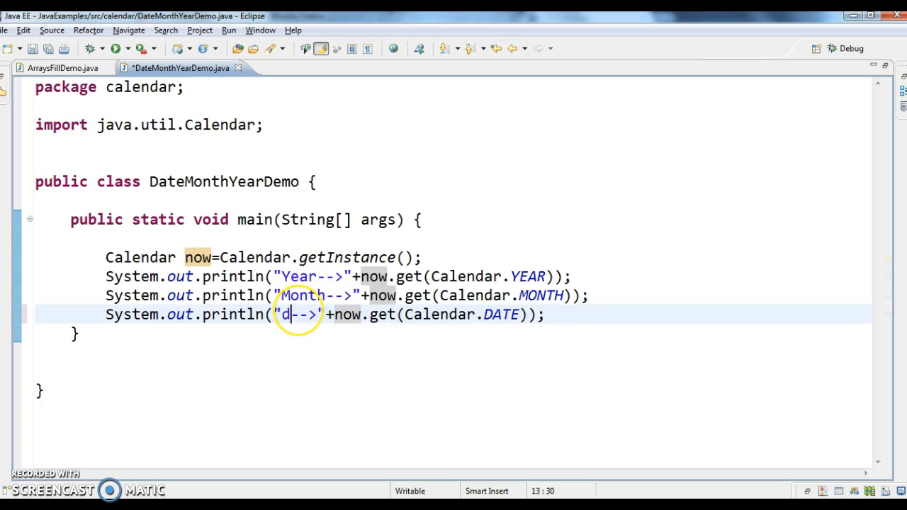
pyautogui.write('ate')
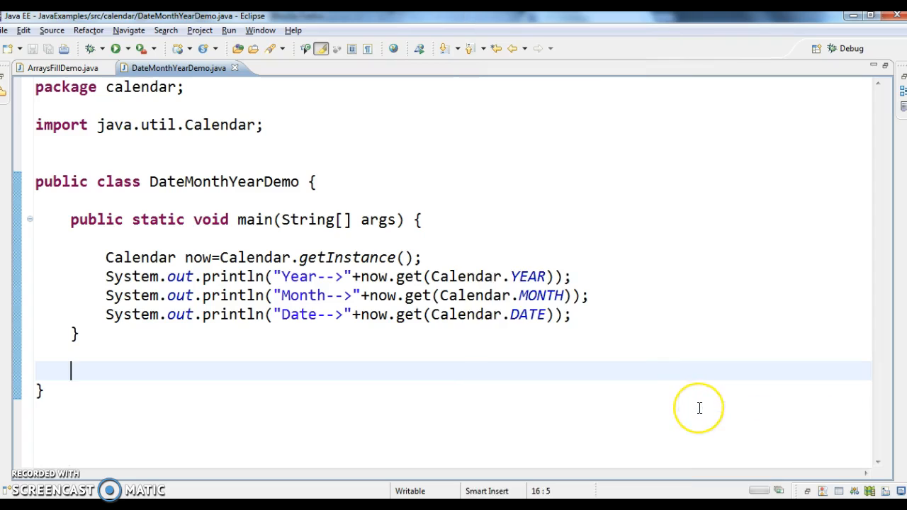
# Run DateMonthYearDemo and compare Year-->2016, Month-->2, Date-->20 against the system calendar
pyautogui.click(117, 48)
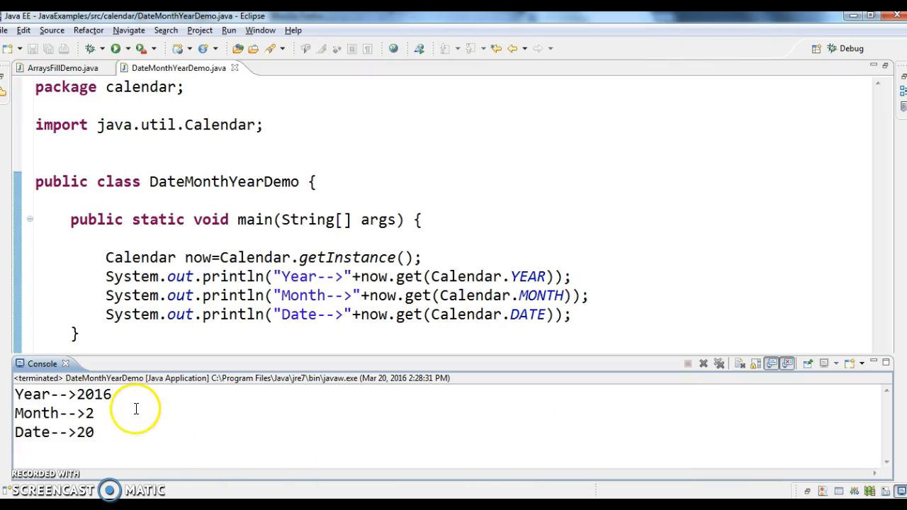
pyautogui.doubleClick(87, 393)
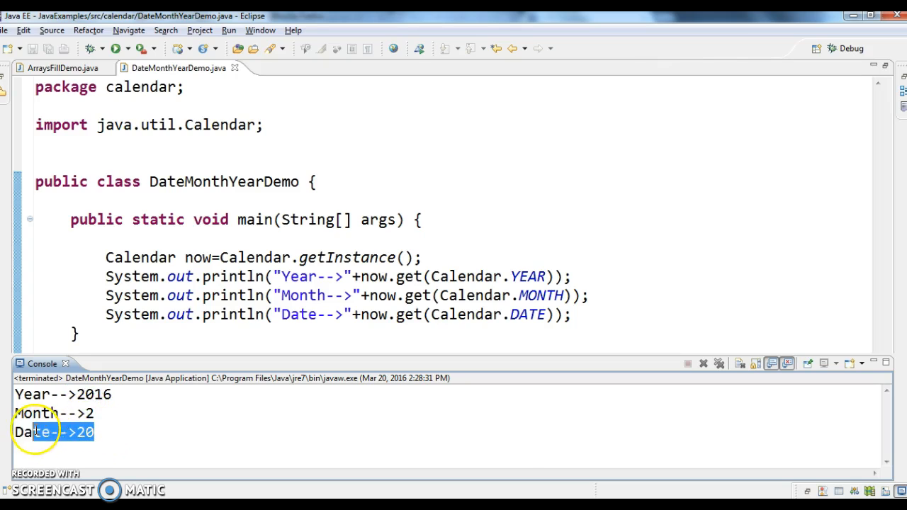
pyautogui.click(867, 490)
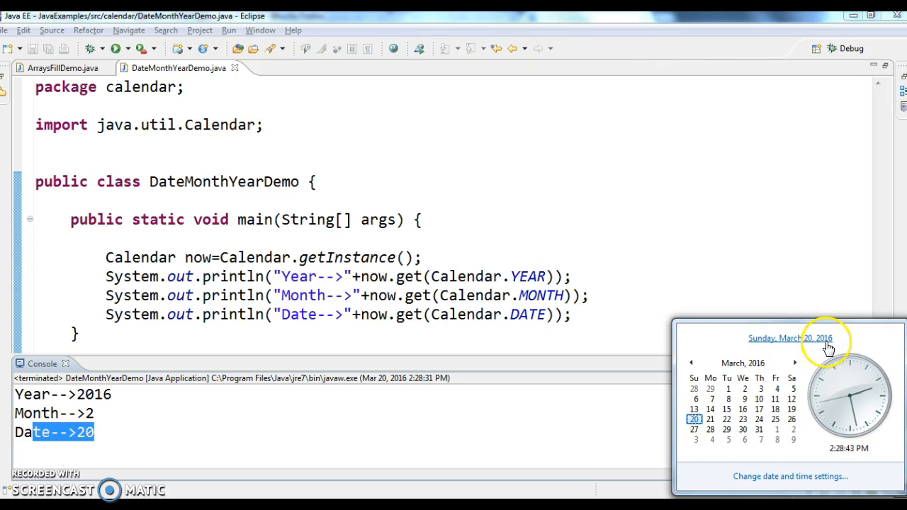
pyautogui.moveTo(800, 343)
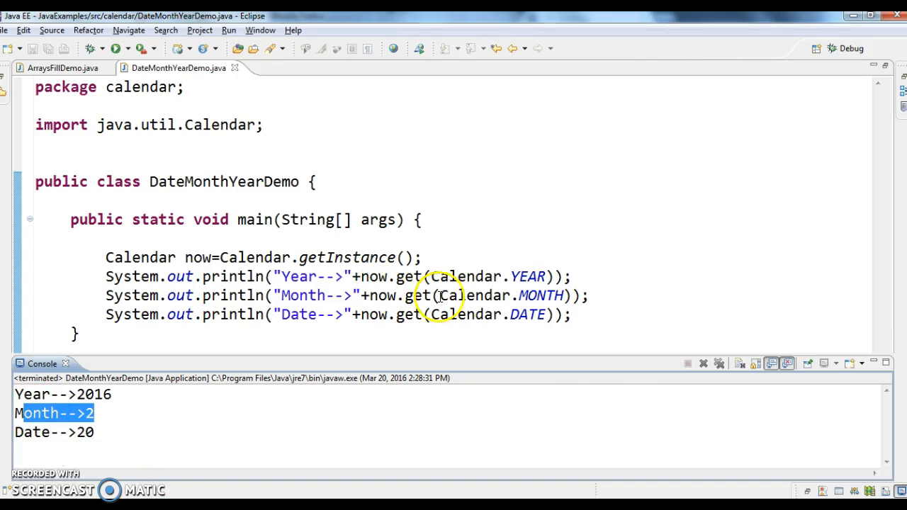
pyautogui.moveTo(478, 295)
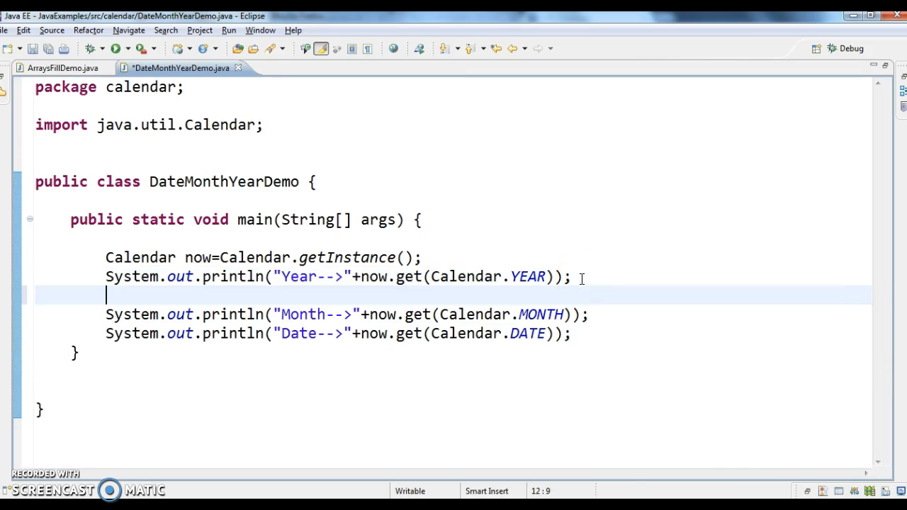
# Comment that months start from 0 to 11 and add +1 to the printed month
pyautogui.write('//Months')
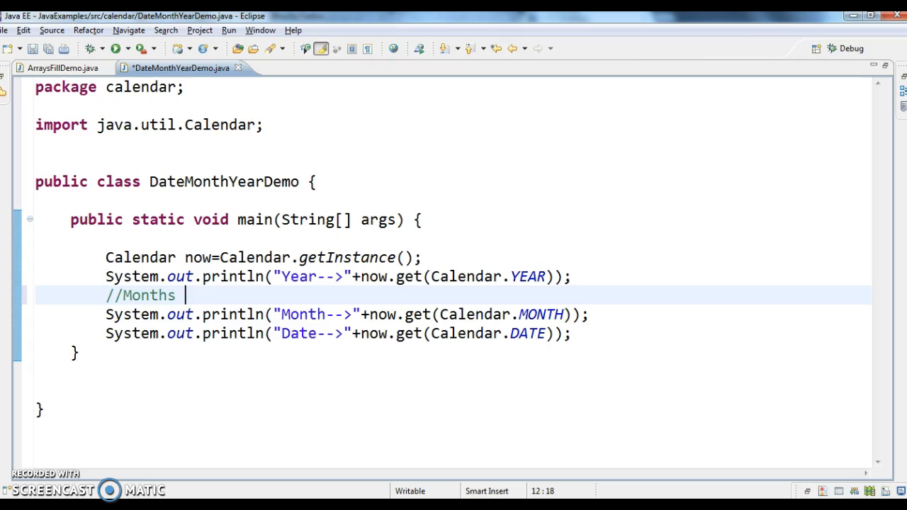
pyautogui.write('start from')
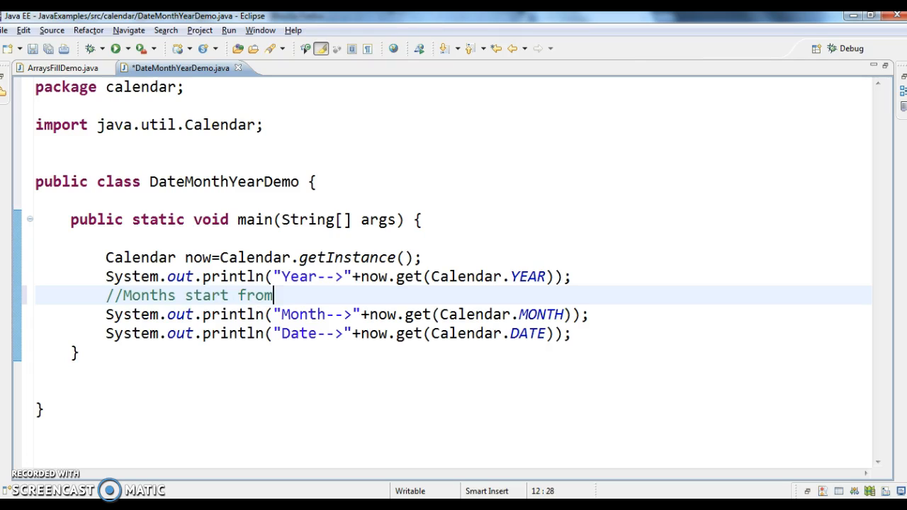
pyautogui.write('0 to 1')
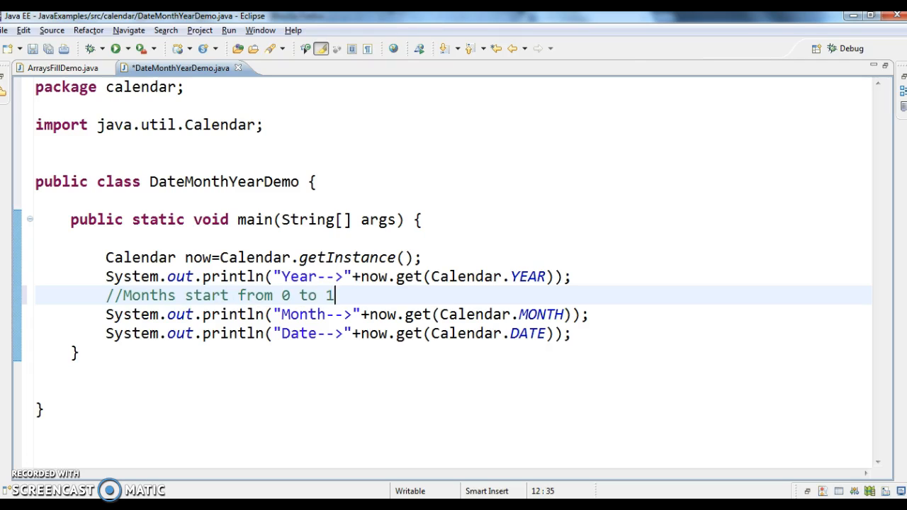
pyautogui.write('1')
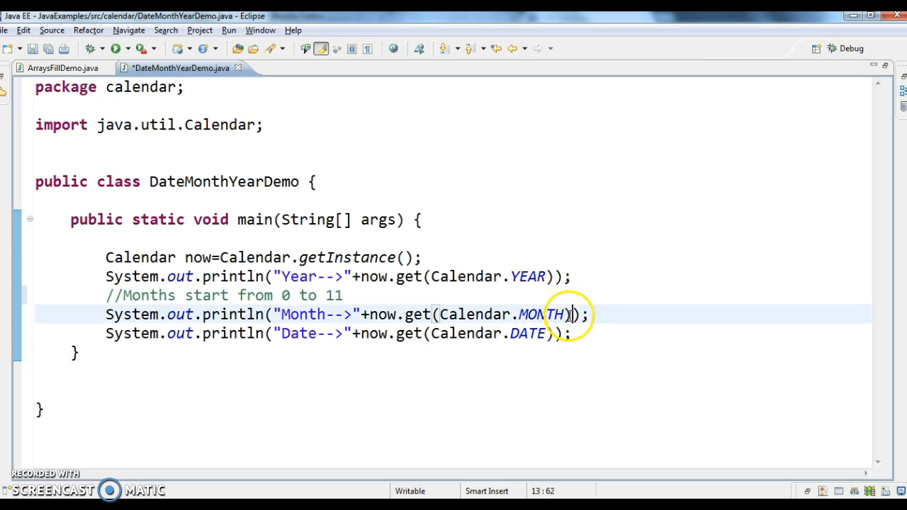
pyautogui.write('+1')
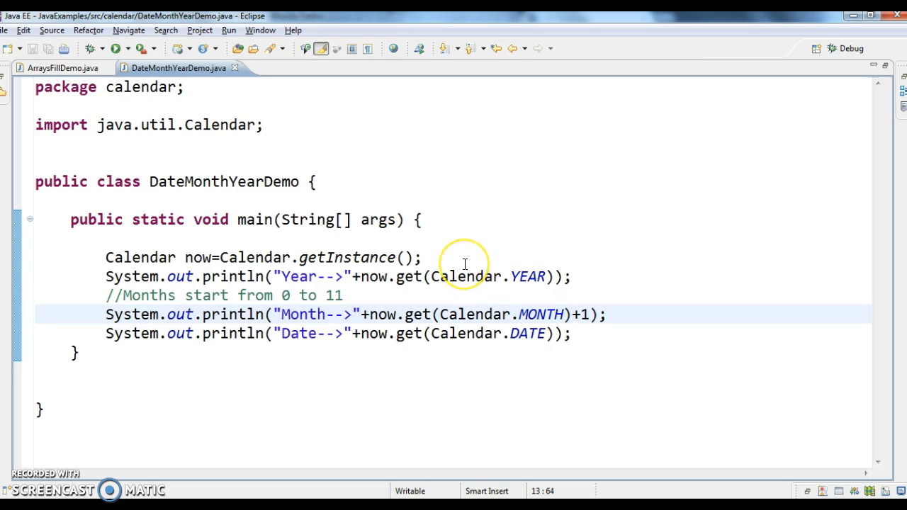
pyautogui.rightClick(464, 266)
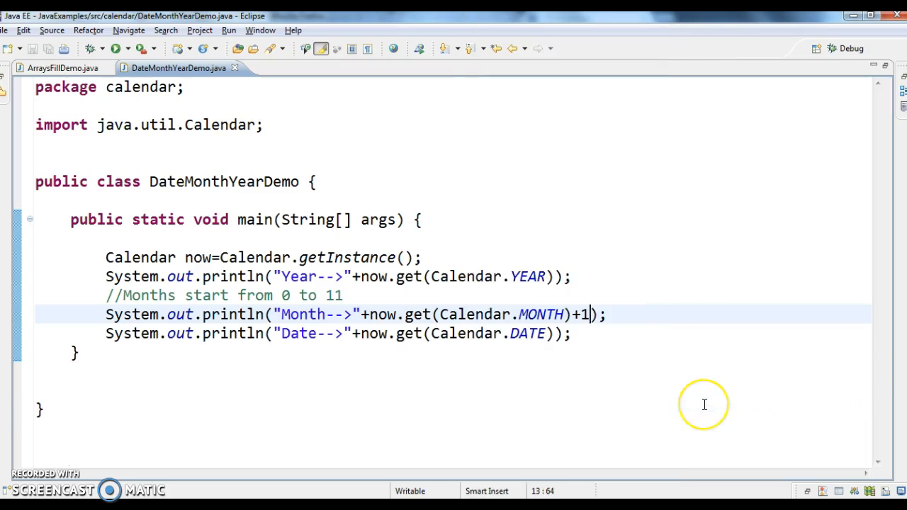
pyautogui.click(117, 48)
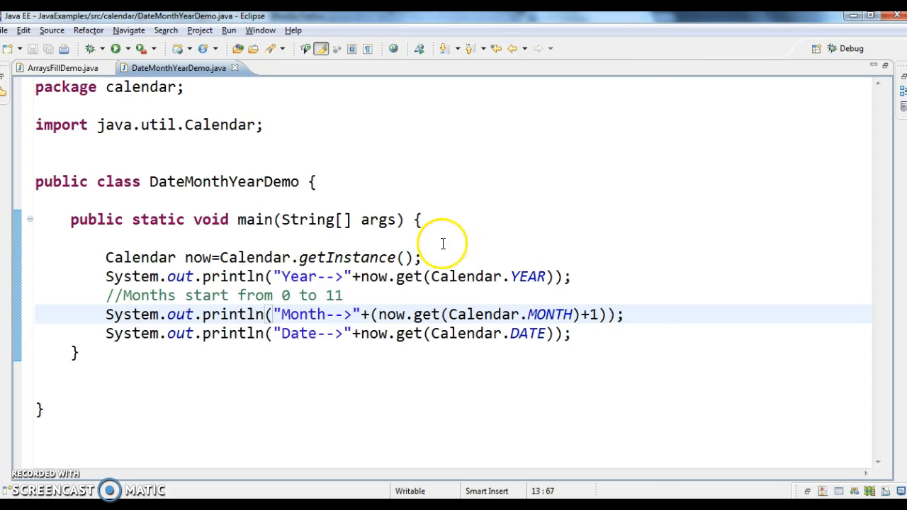
# Rerun as Java Application and confirm the console now shows Month-->3
pyautogui.rightClick(443, 243)
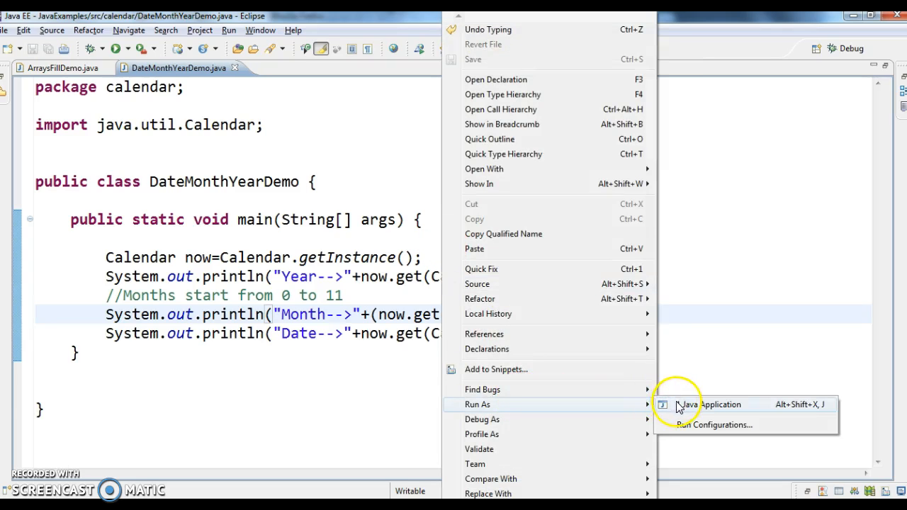
pyautogui.click(710, 404)
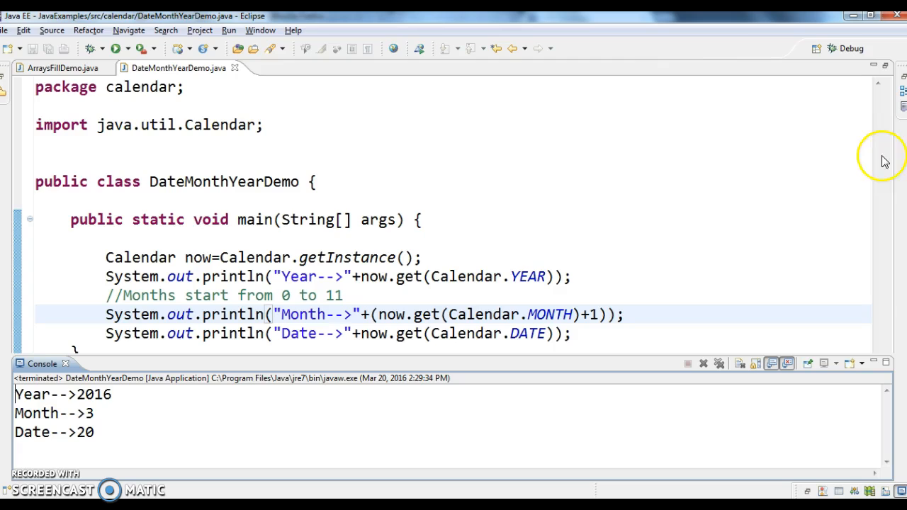
pyautogui.moveTo(348, 303)
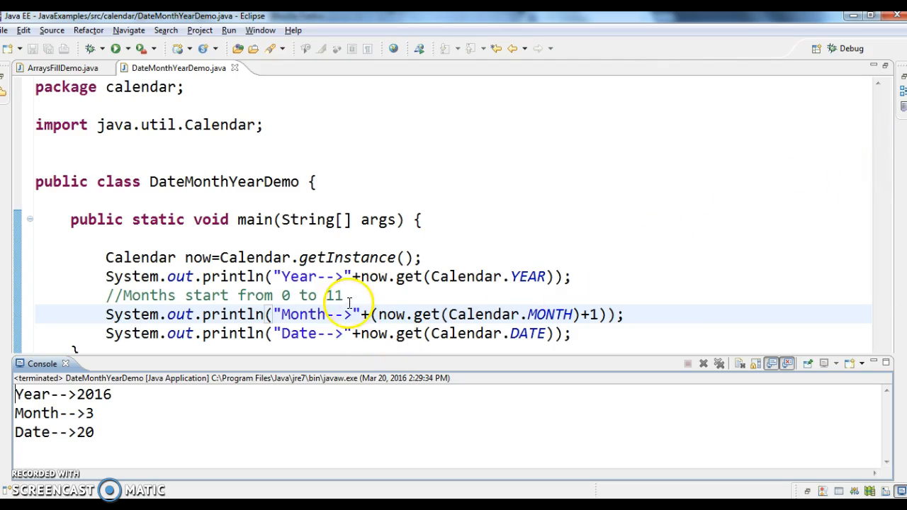
pyautogui.moveTo(126, 412)
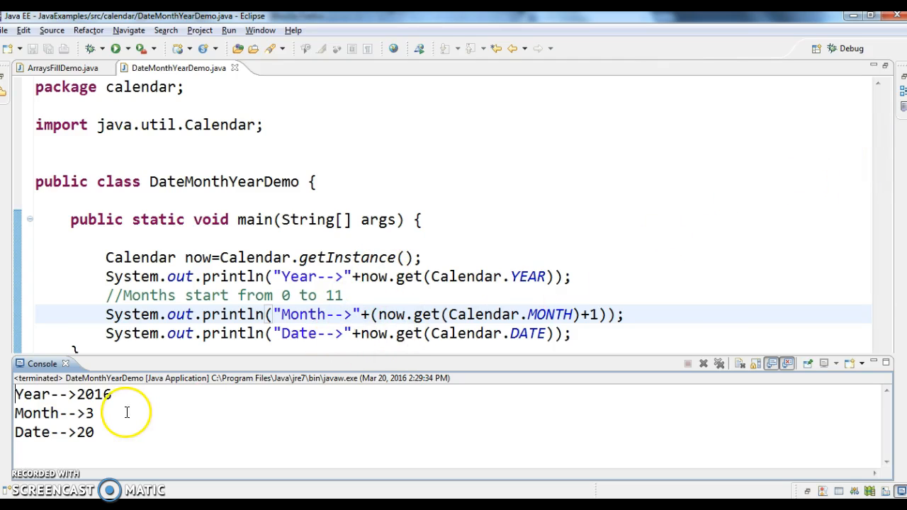
pyautogui.doubleClick(53, 413)
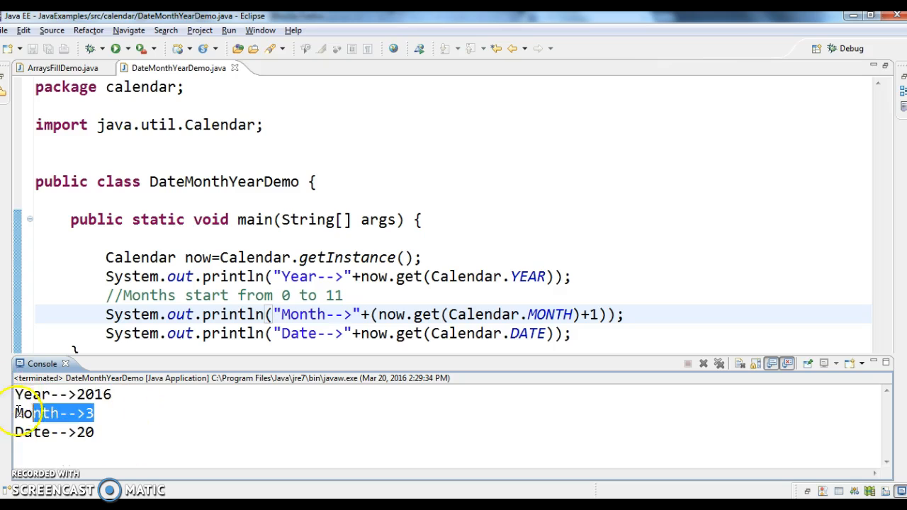